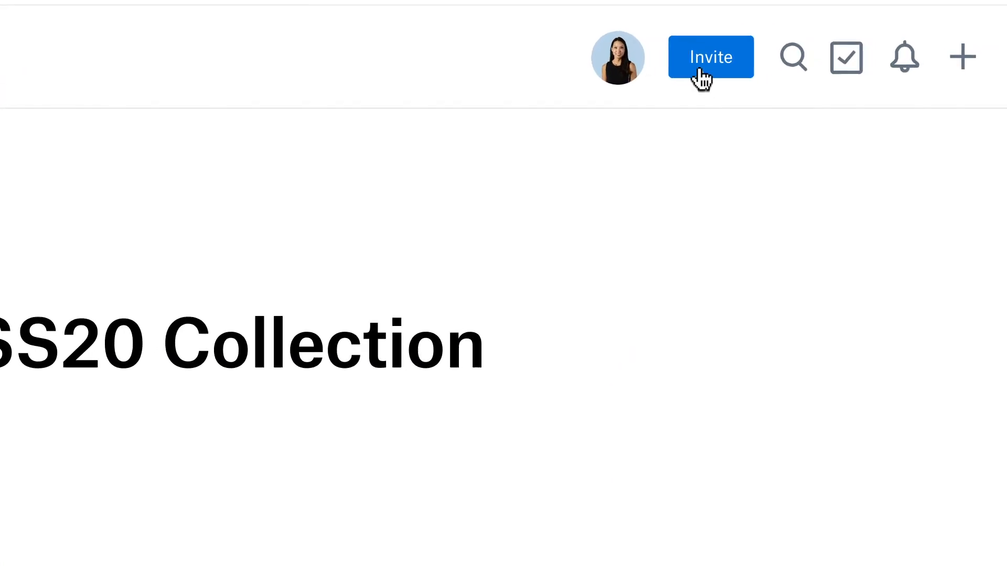
- Invite a suggested teammate as a collaborator on the SS20 Collection doc
click(710, 57)
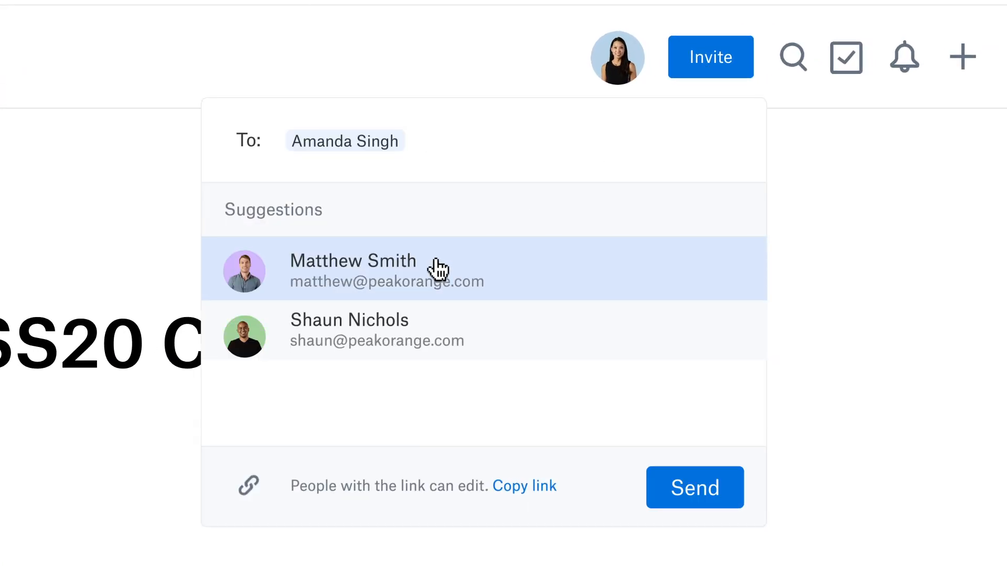
click(694, 487)
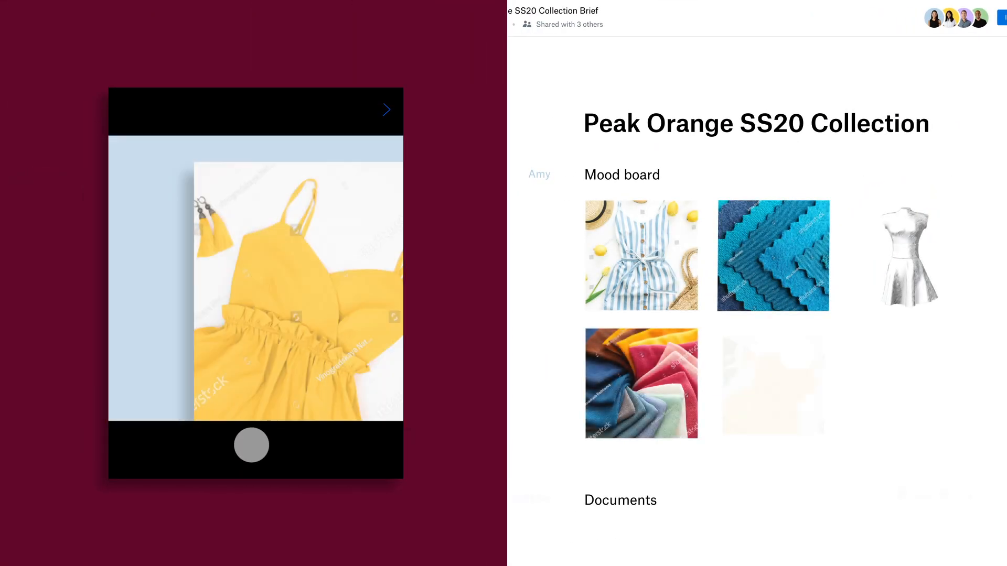
- Scroll the mood board past the Instagram and Pinterest embeds down to the Tasks list
scroll(down, 3)
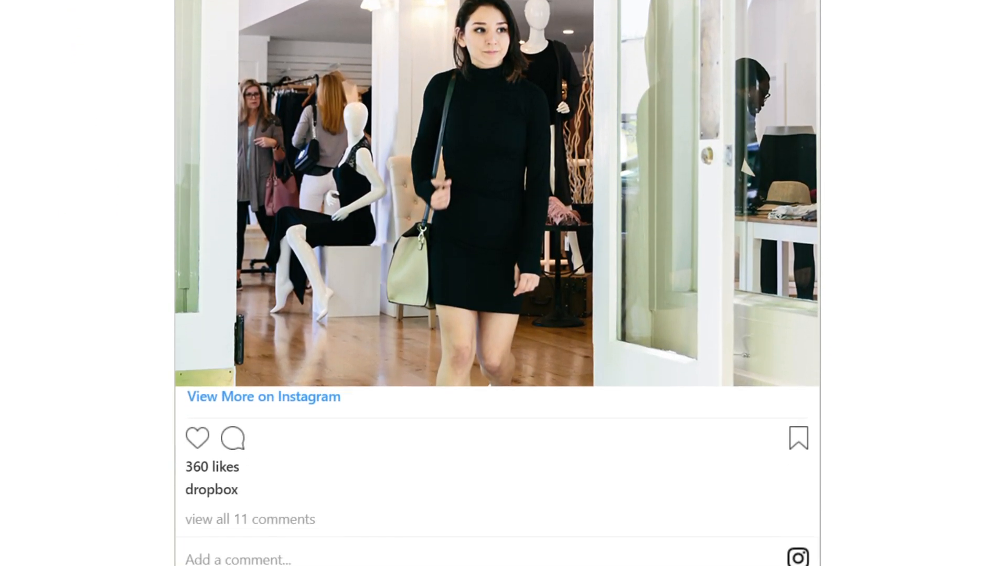
scroll(down, 3)
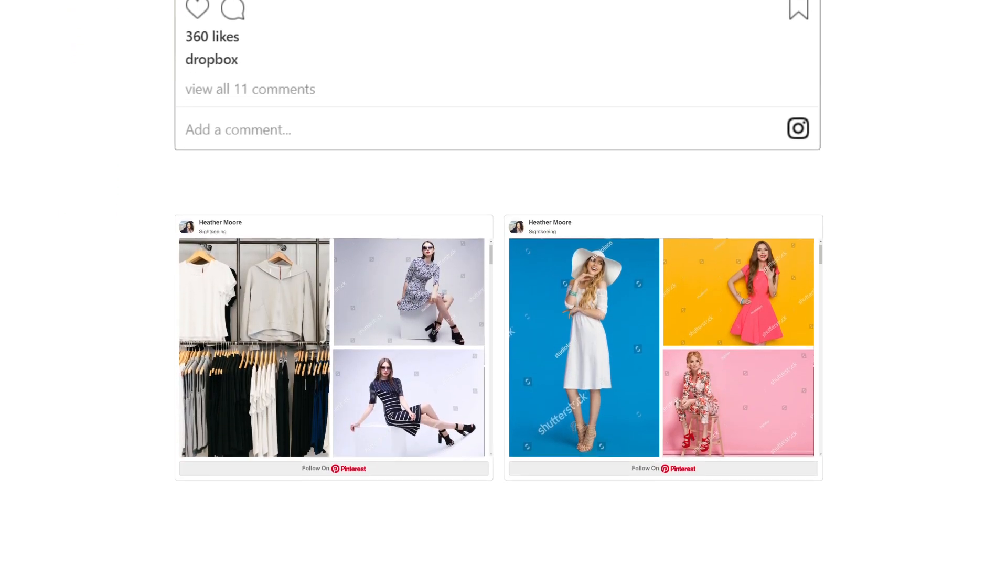
scroll(down, 3)
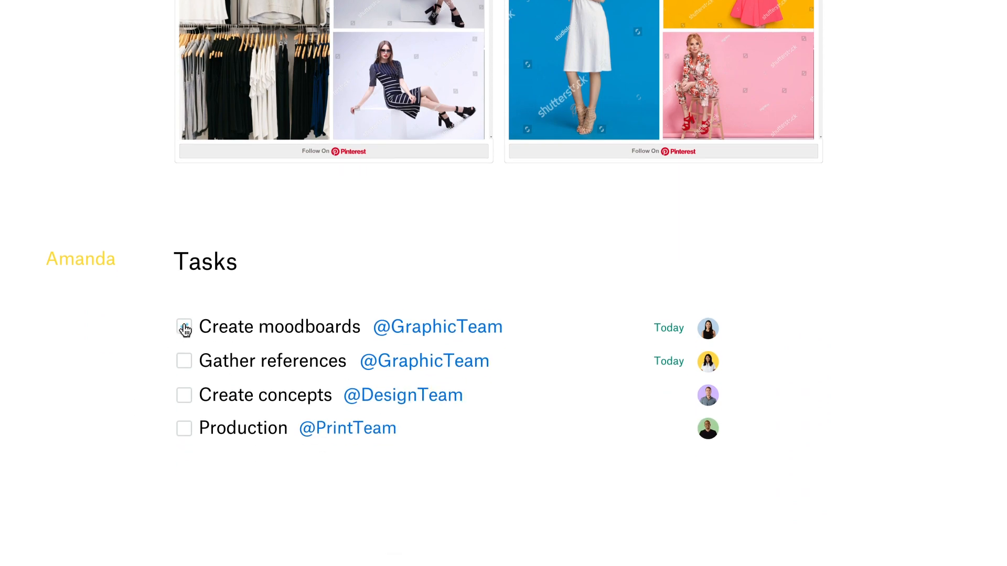
scroll(down, 3)
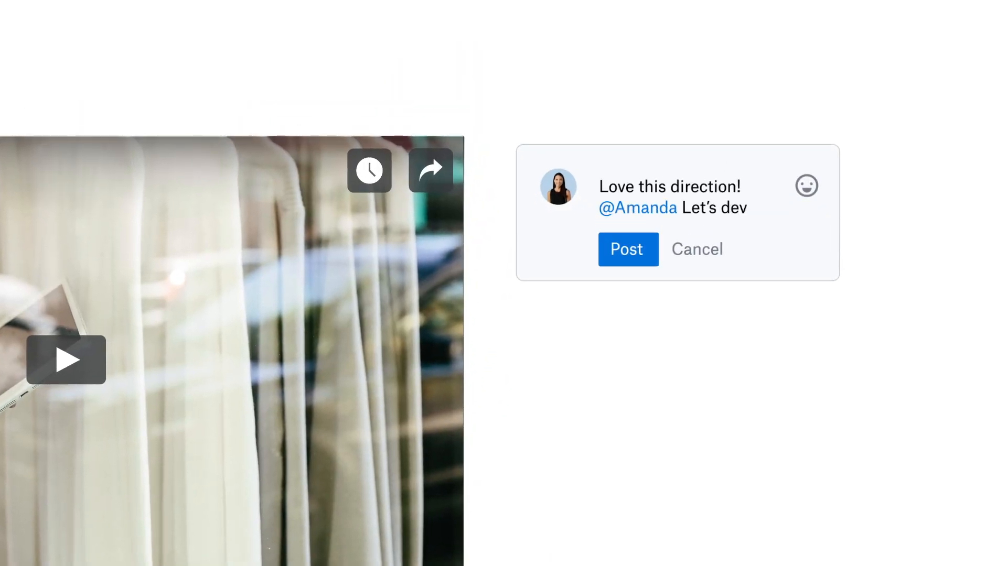
- Post the approving comment on the concept video and set a due date for the Production task
click(627, 249)
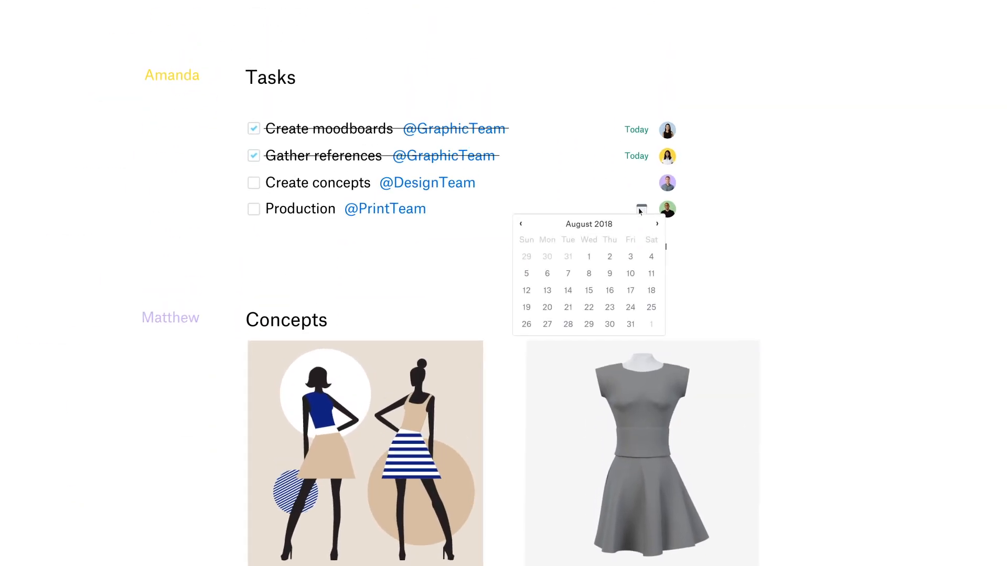
click(609, 256)
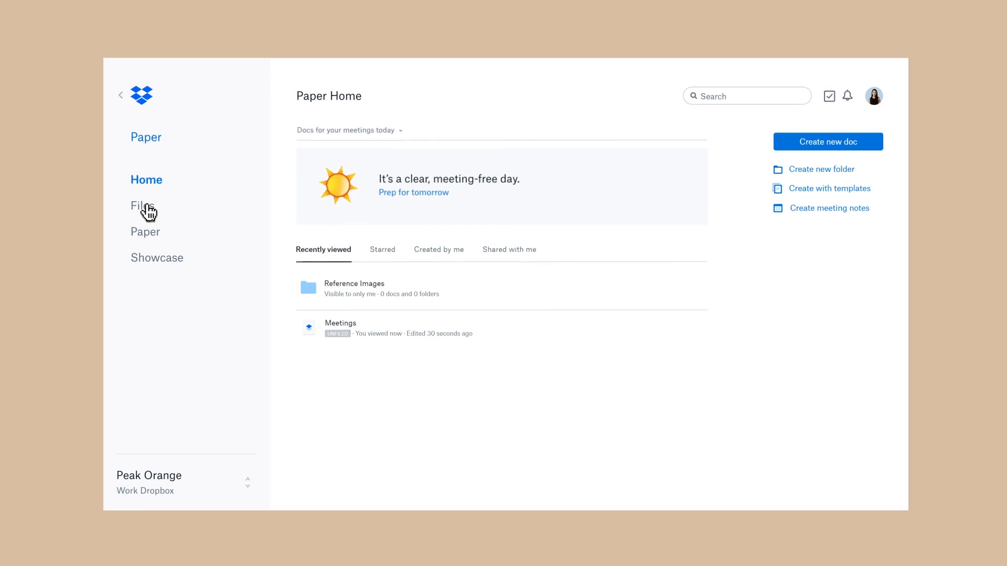
- From Dropbox Files, open DressConcept01.psd and reply 'Done!' to the colour-scheme comment
click(142, 205)
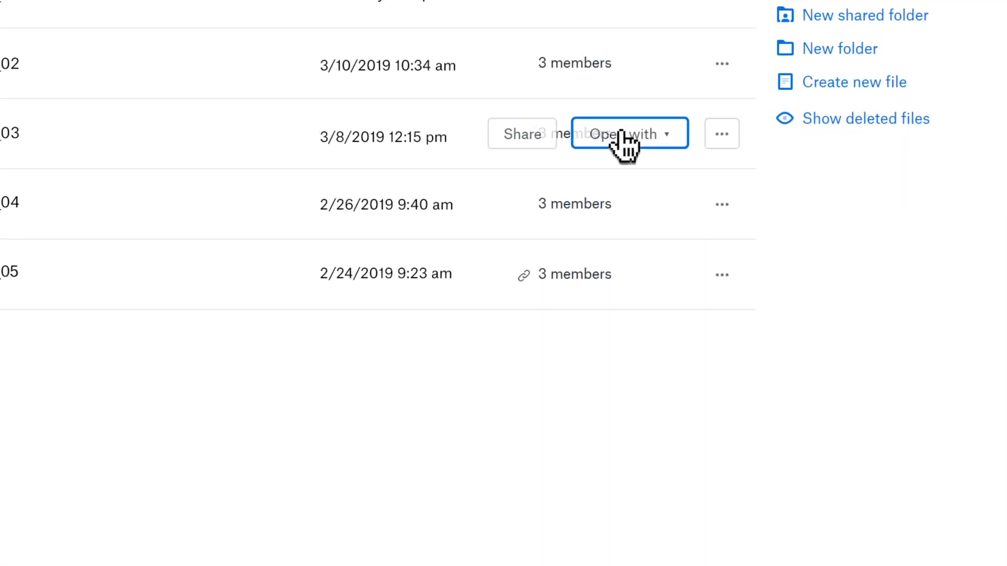
click(620, 133)
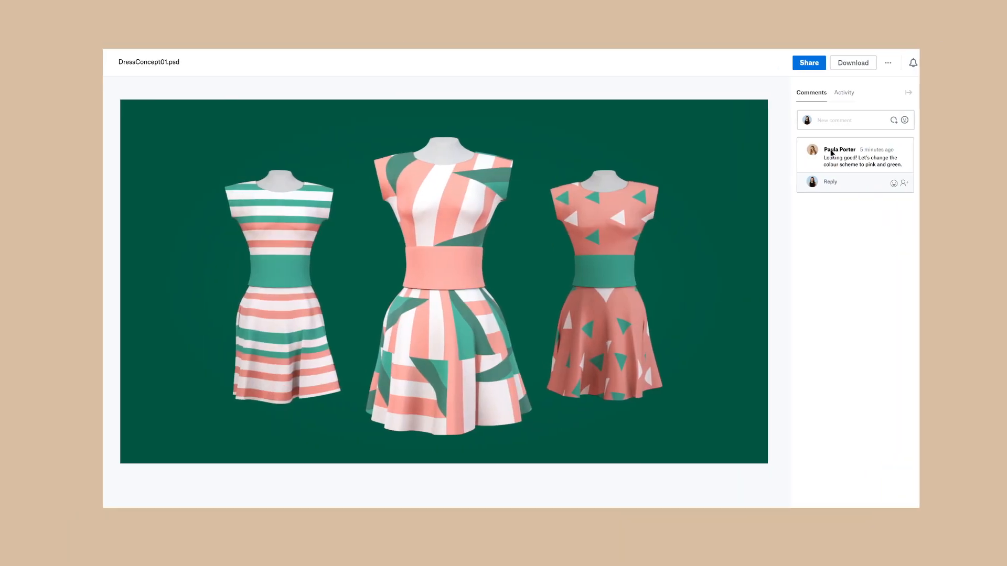
text(Done!)
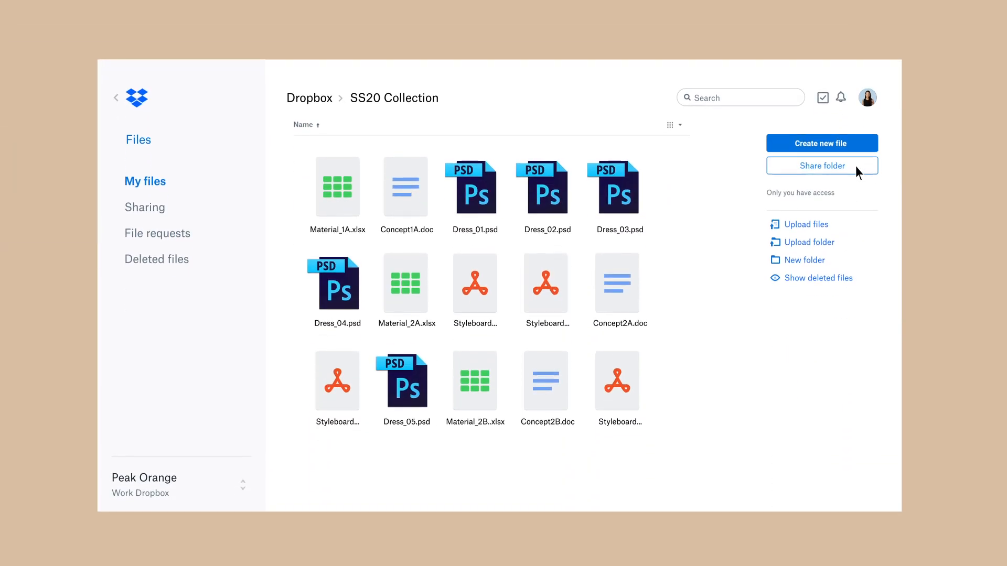
- Share the SS20 Collection folder and confirm in the Share dialog
click(822, 166)
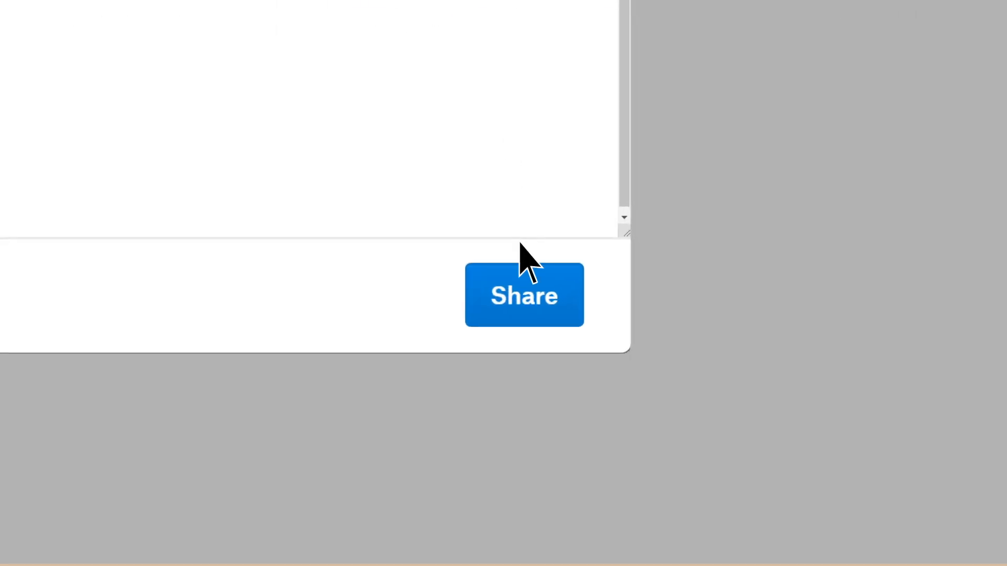
click(523, 296)
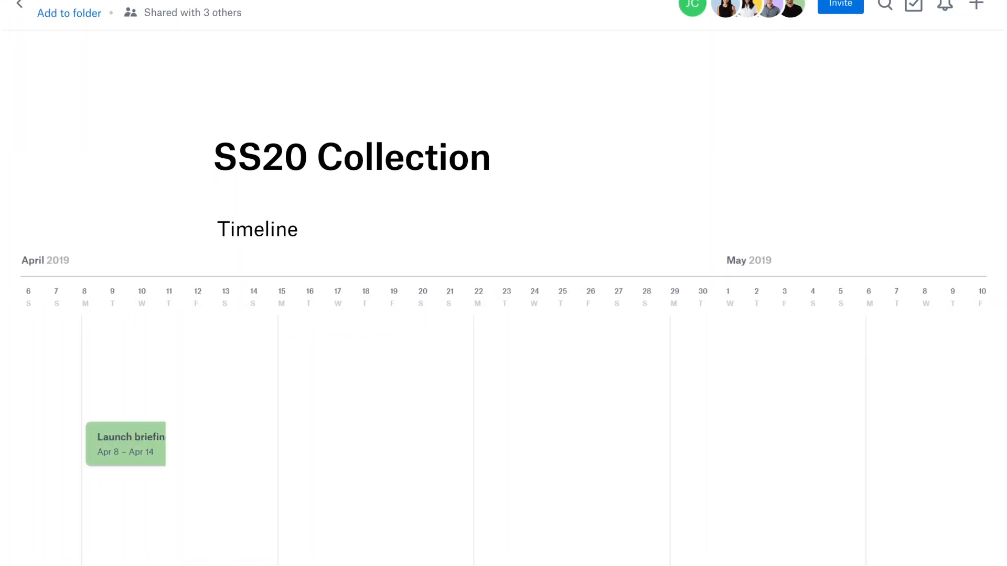
- Scroll through the Timeline, Marketing Campaign, Ecommerce Platform and Debrief sections of the doc
scroll(down, 3)
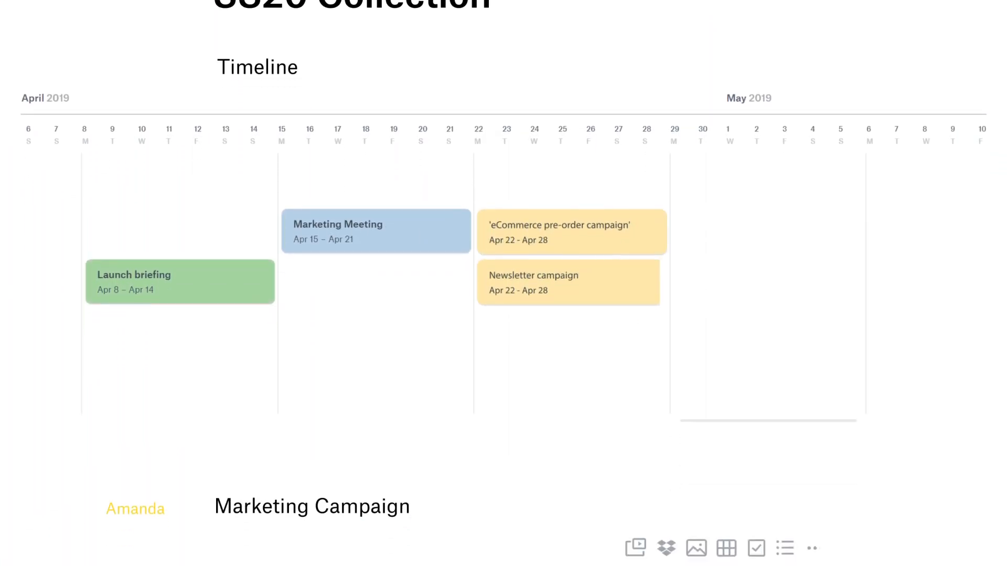
scroll(down, 3)
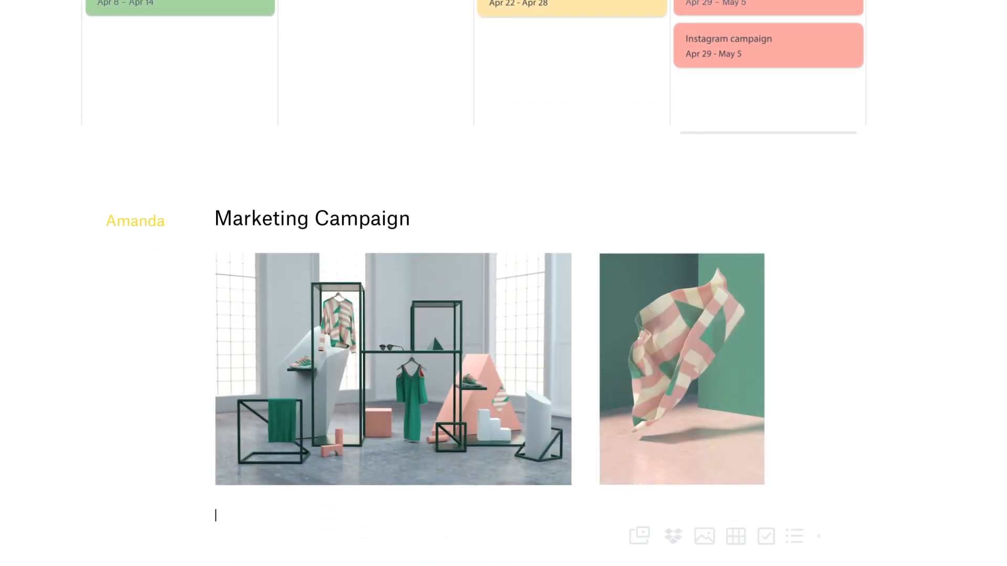
scroll(down, 3)
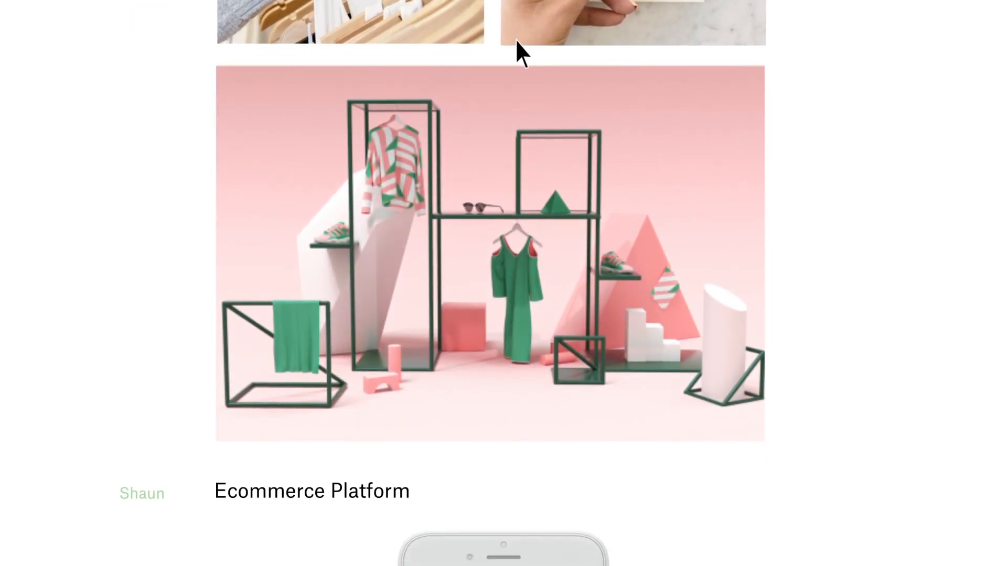
scroll(down, 3)
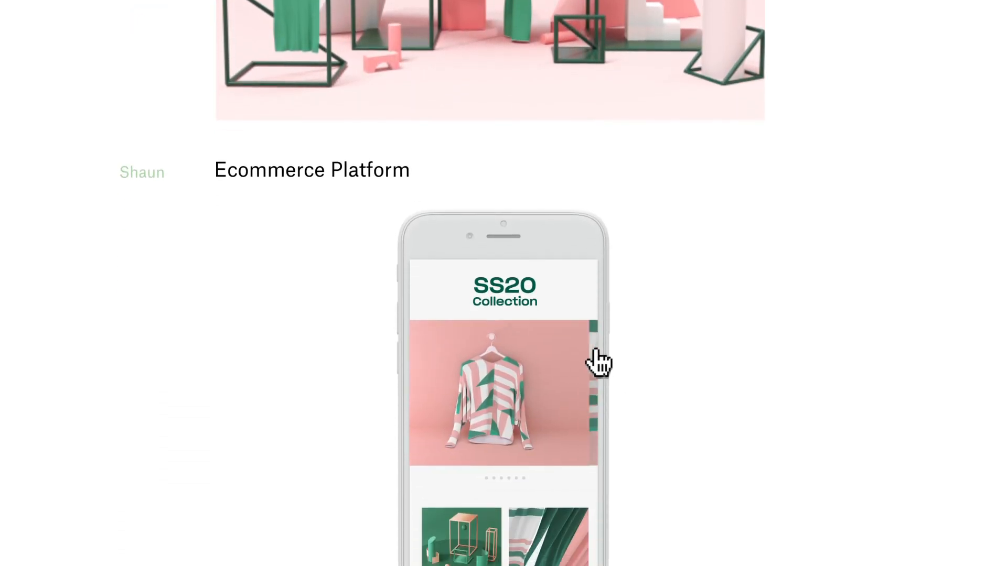
scroll(down, 3)
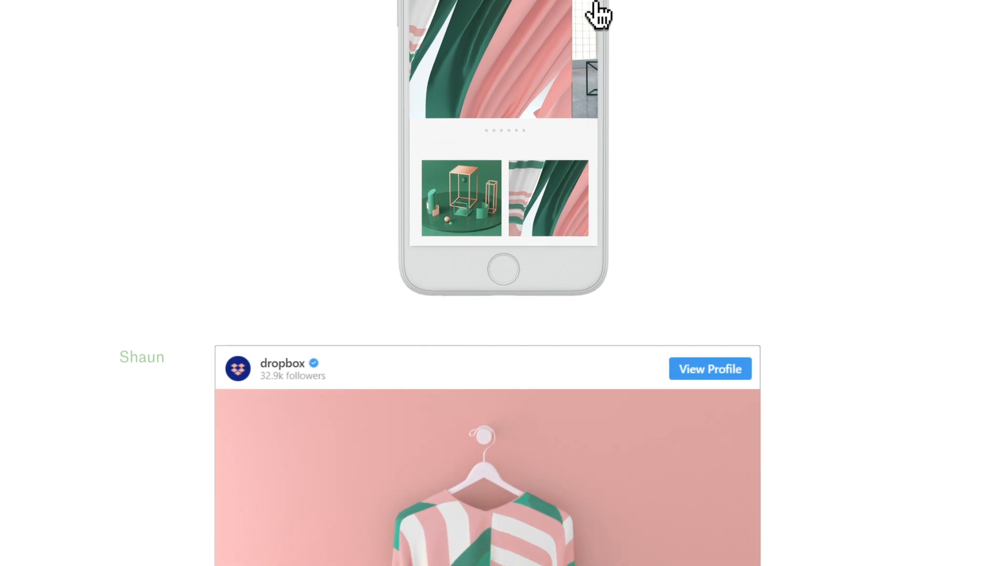
scroll(down, 3)
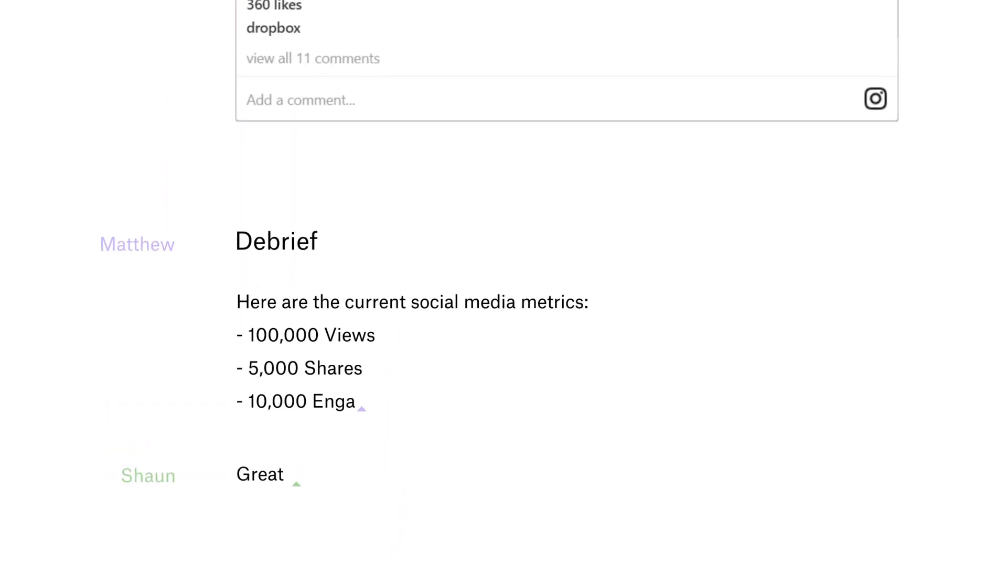